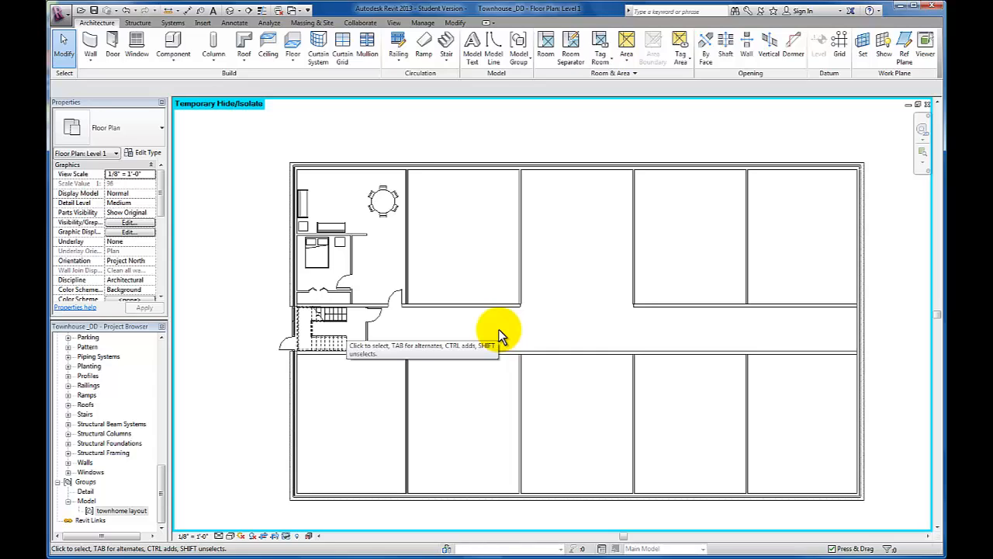
mouse_move(499, 332)
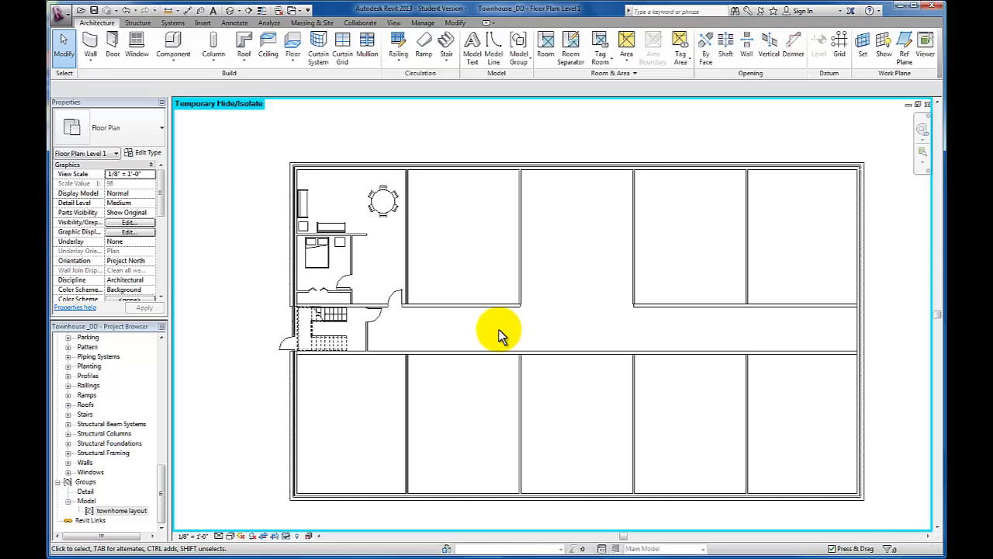
mouse_move(369, 252)
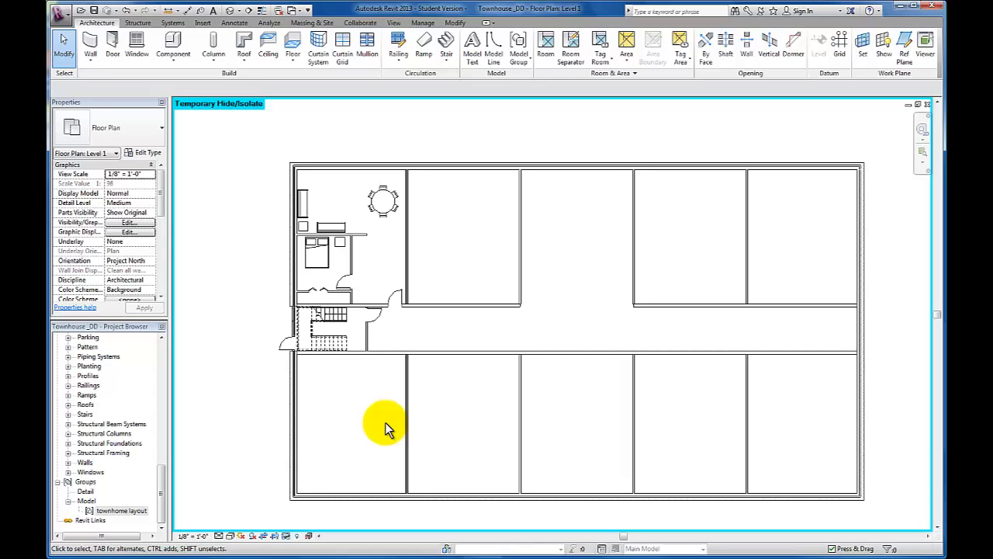
mouse_move(425, 451)
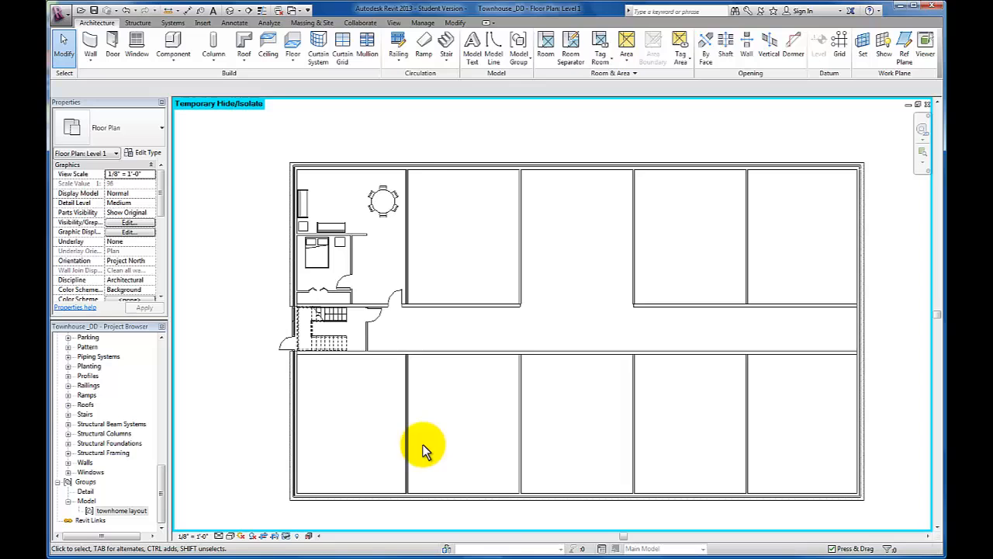
mouse_move(363, 287)
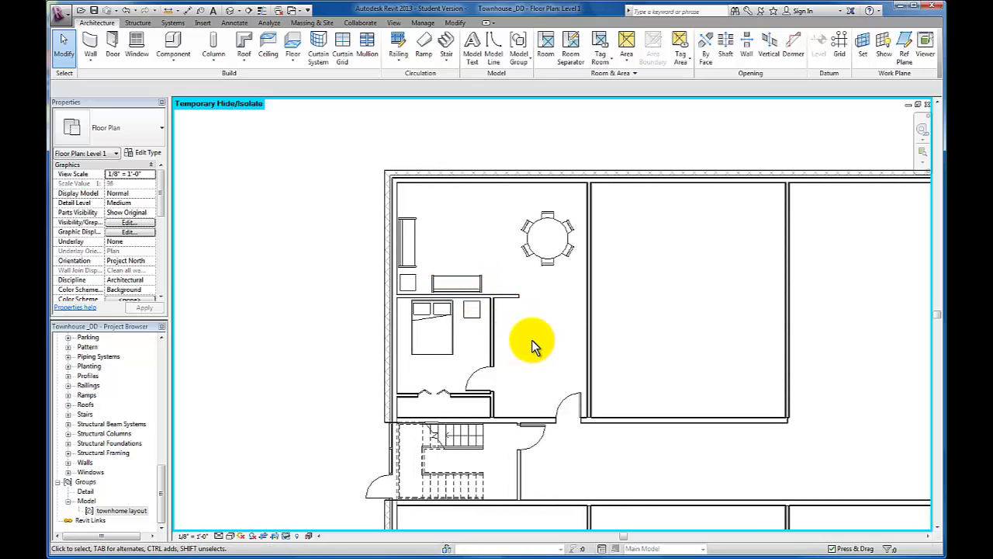
mouse_move(558, 411)
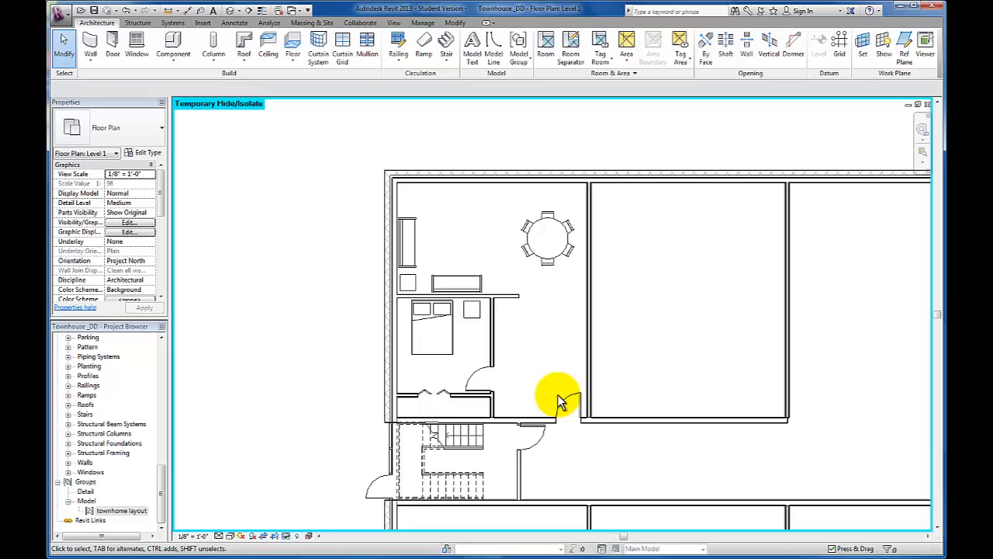
mouse_move(543, 396)
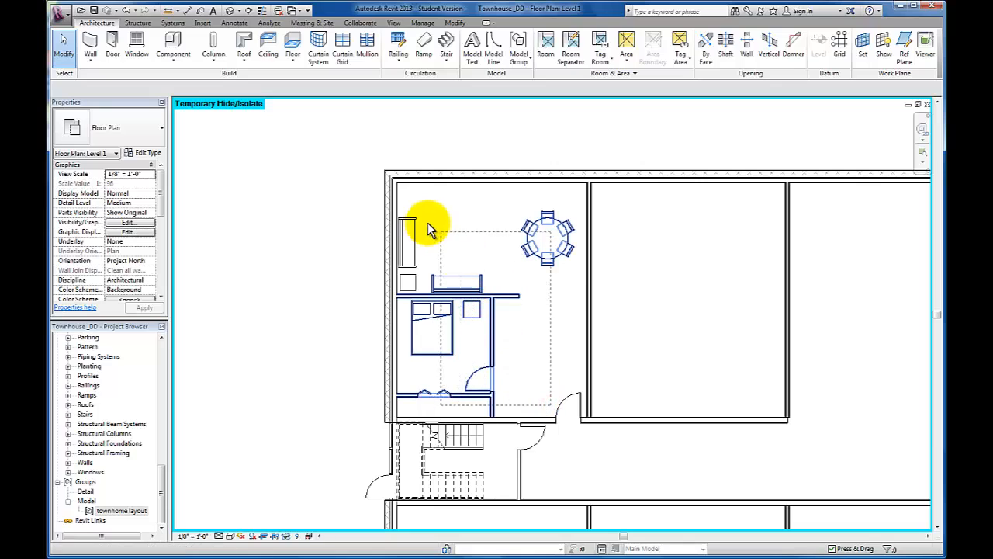
mouse_move(409, 205)
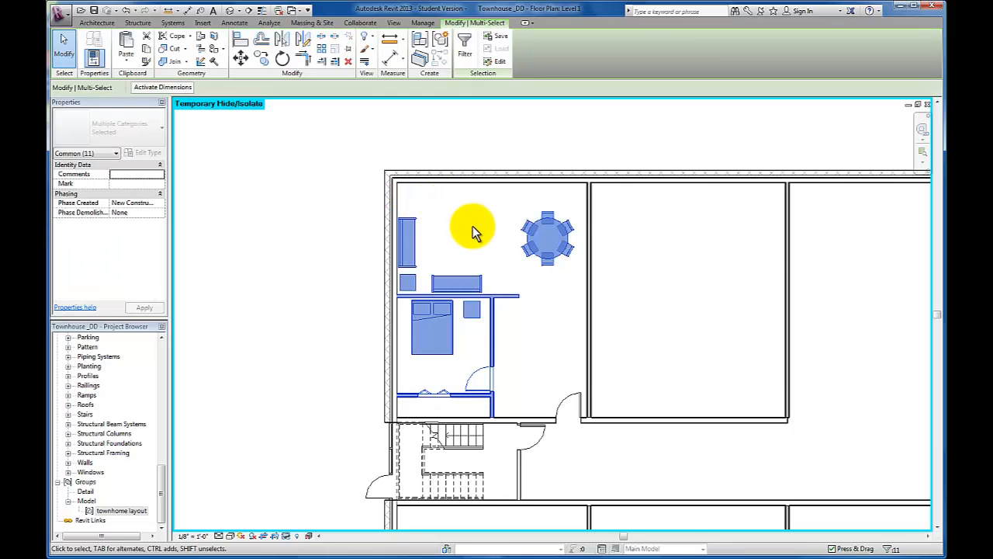
mouse_move(477, 228)
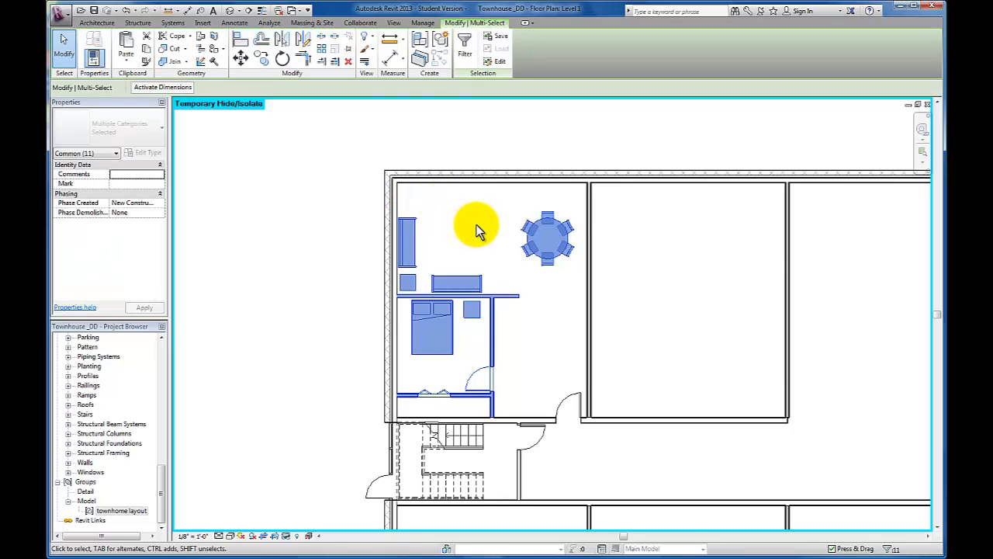
mouse_move(476, 380)
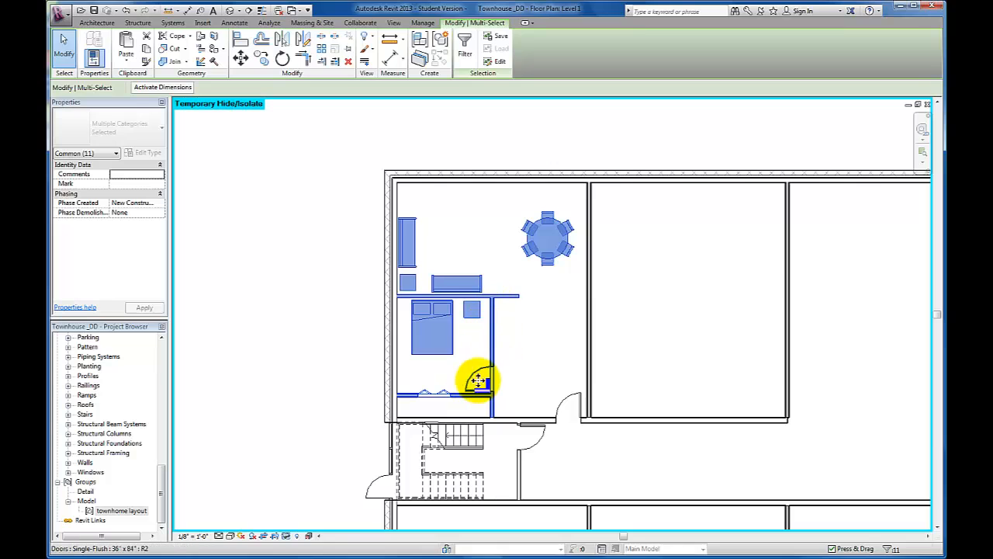
mouse_move(485, 361)
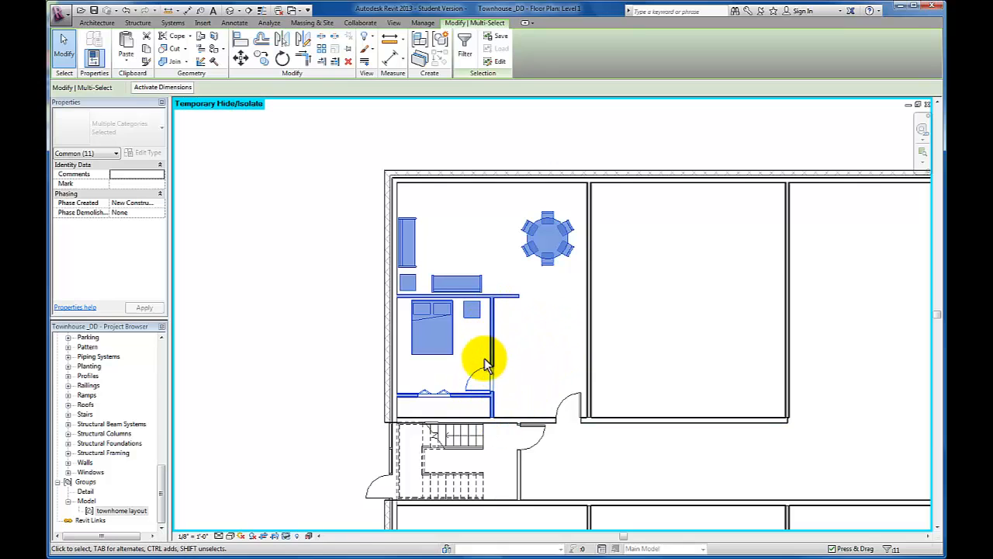
mouse_move(501, 336)
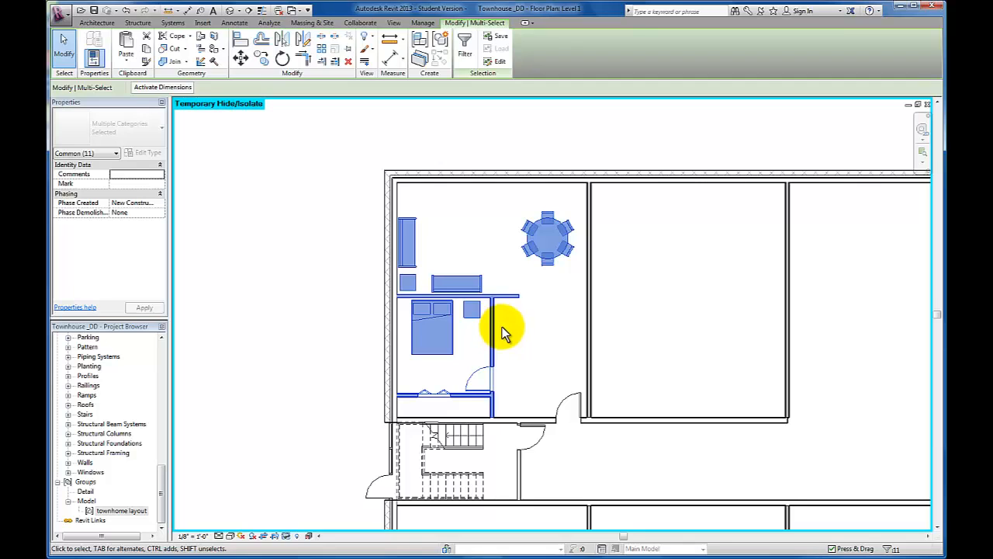
mouse_move(511, 326)
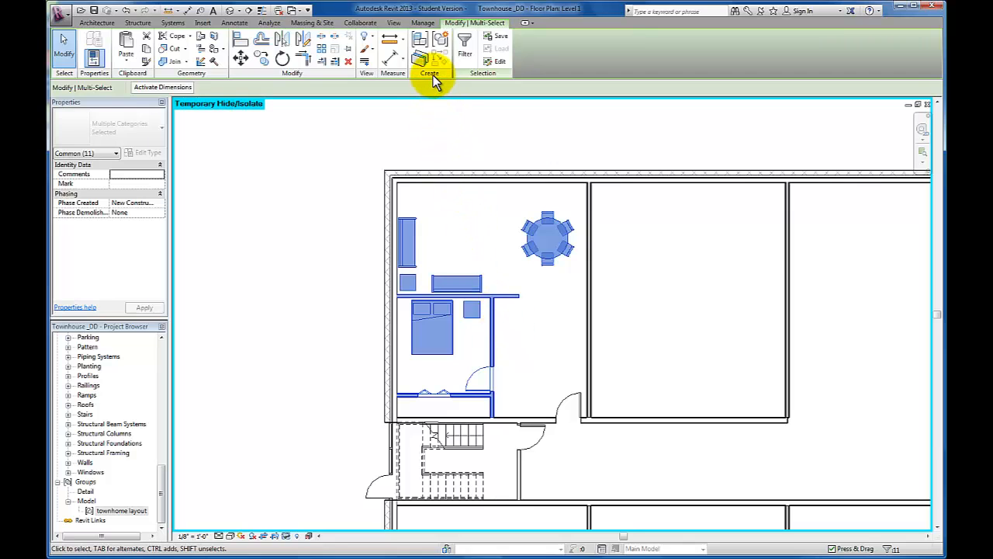
mouse_move(439, 41)
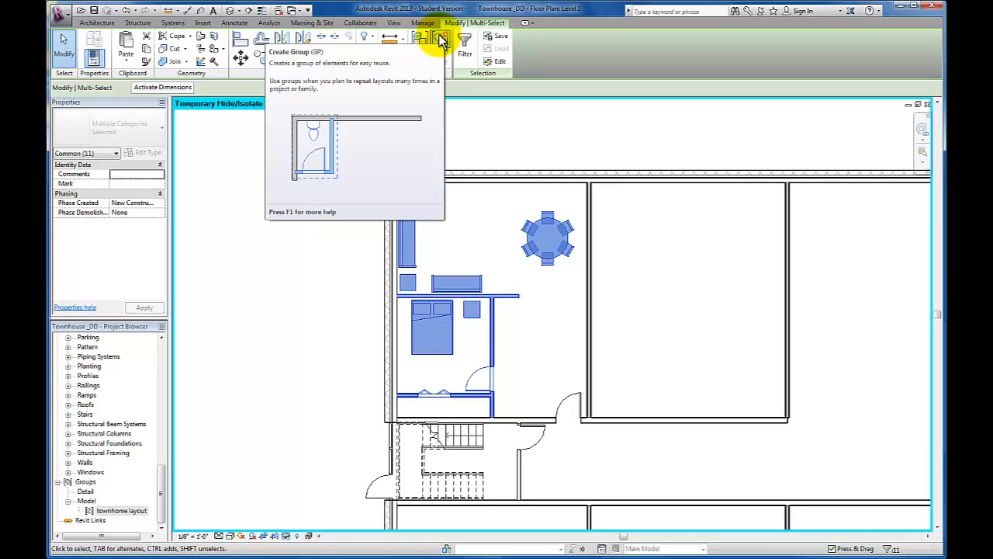
Group the selected furniture, walls and doors into a model group named 'townhouse layout'
left_click(430, 41)
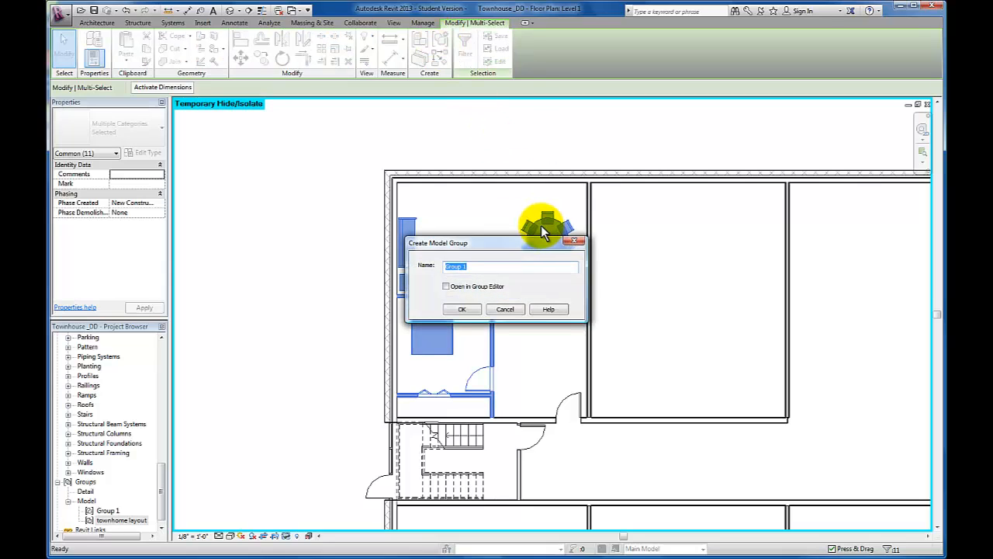
type("to")
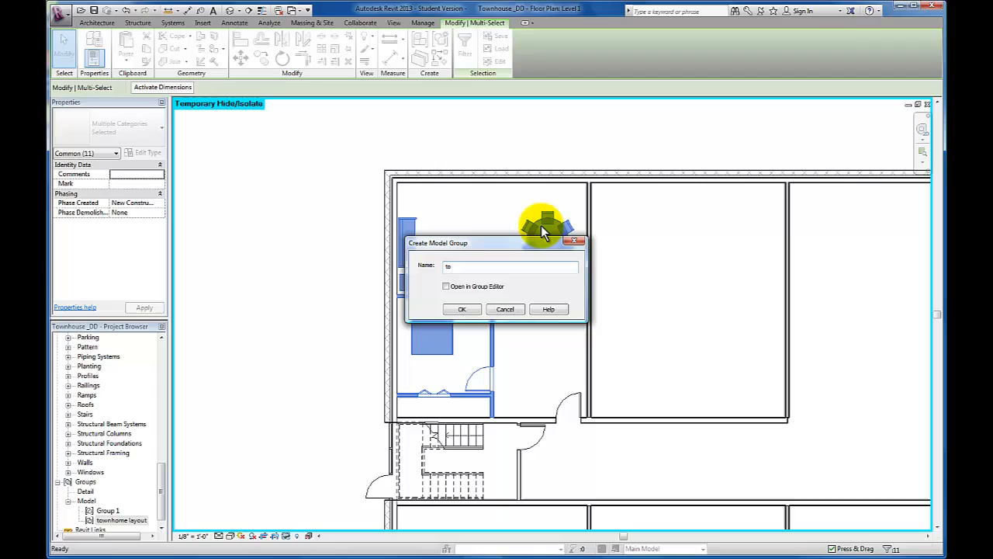
type("townhouse layout")
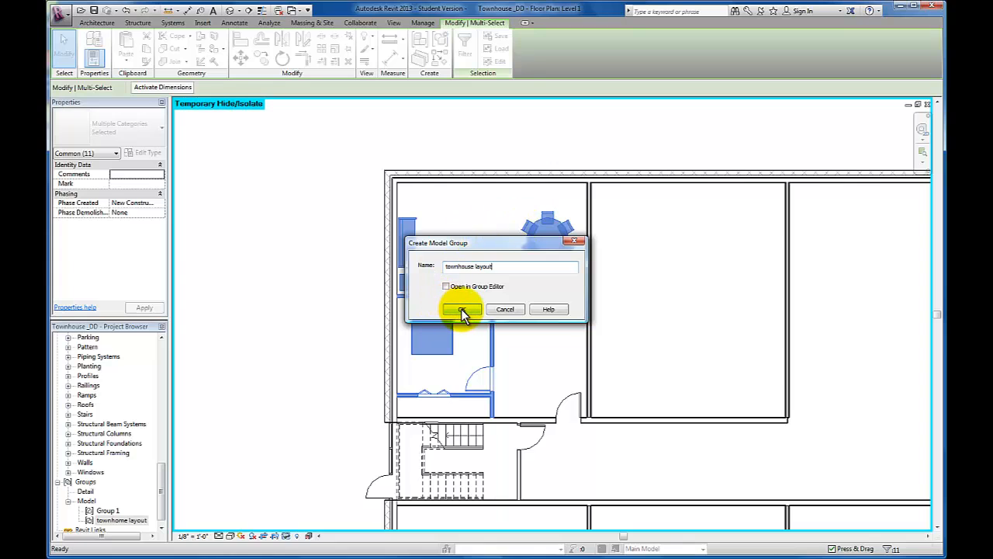
left_click(463, 309)
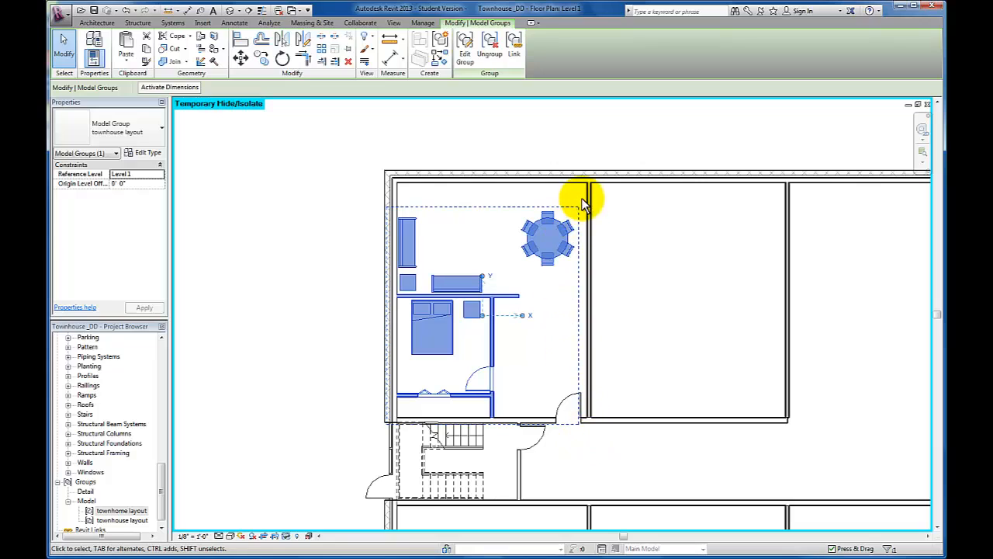
mouse_move(576, 206)
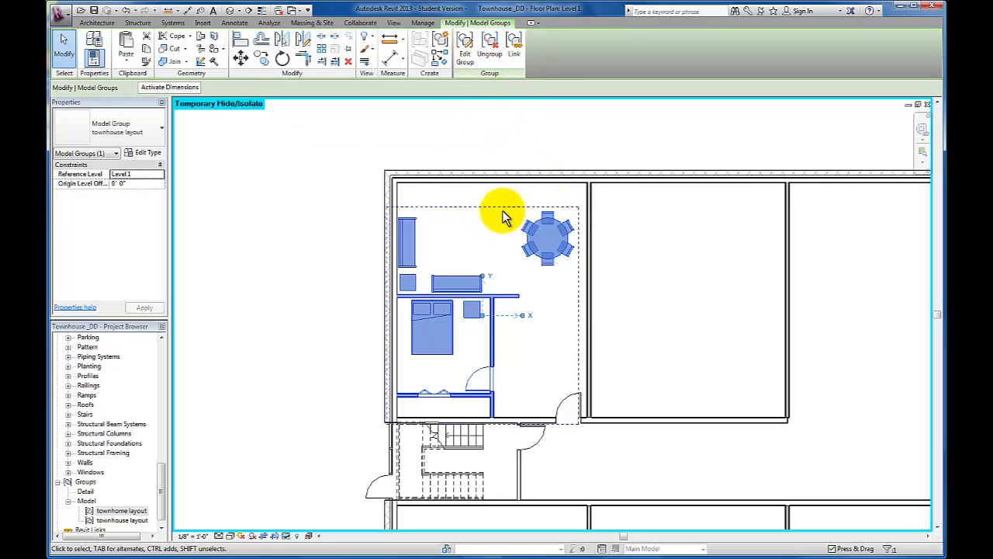
mouse_move(488, 45)
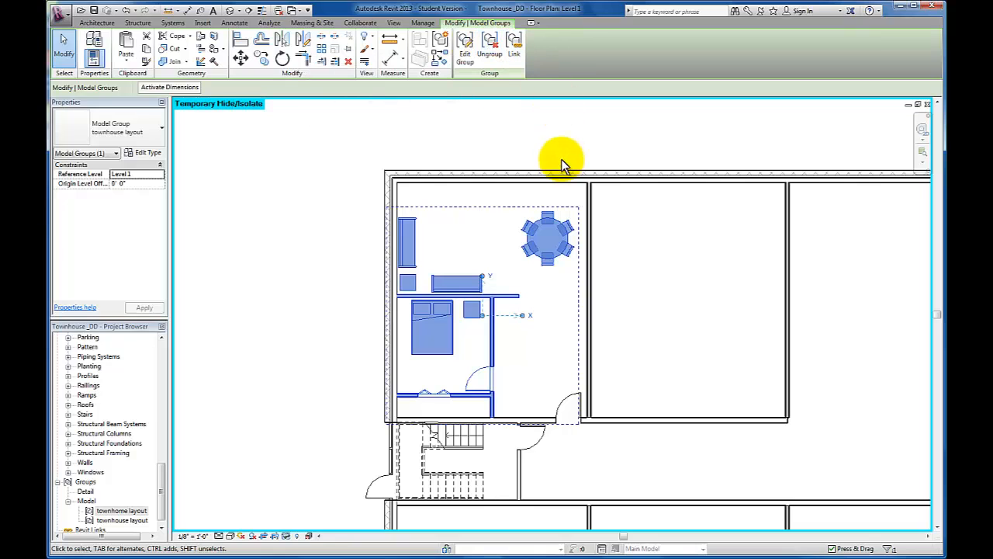
mouse_move(467, 56)
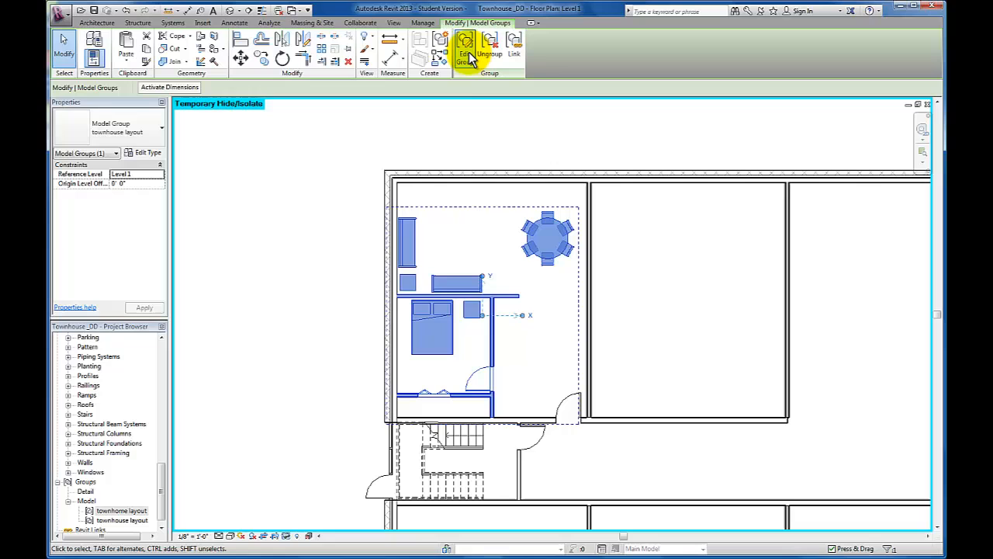
mouse_move(463, 54)
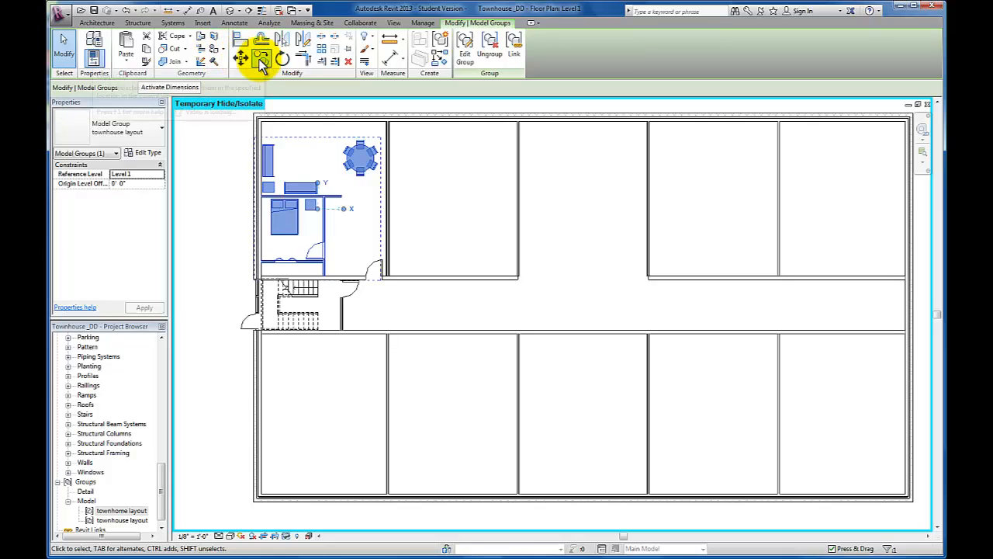
mouse_move(256, 62)
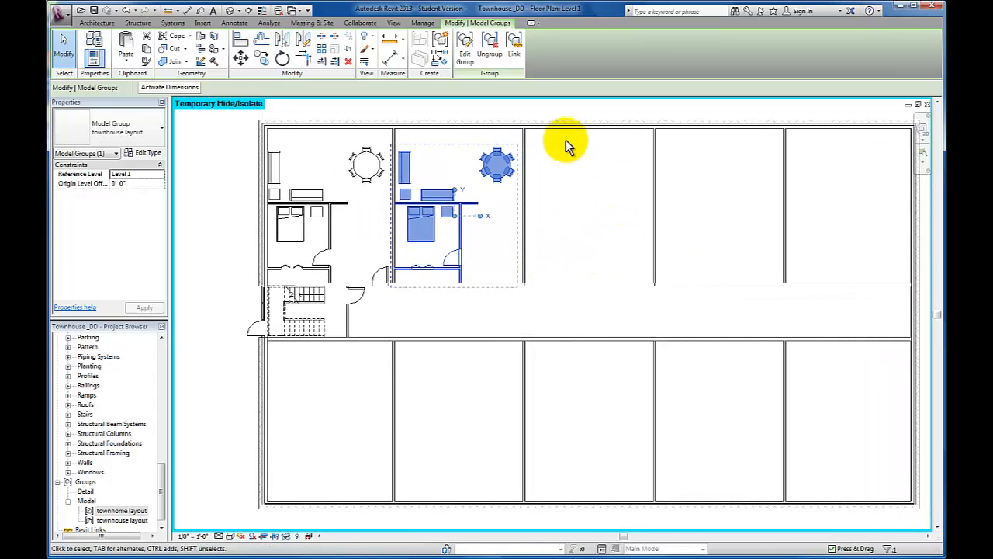
mouse_move(601, 190)
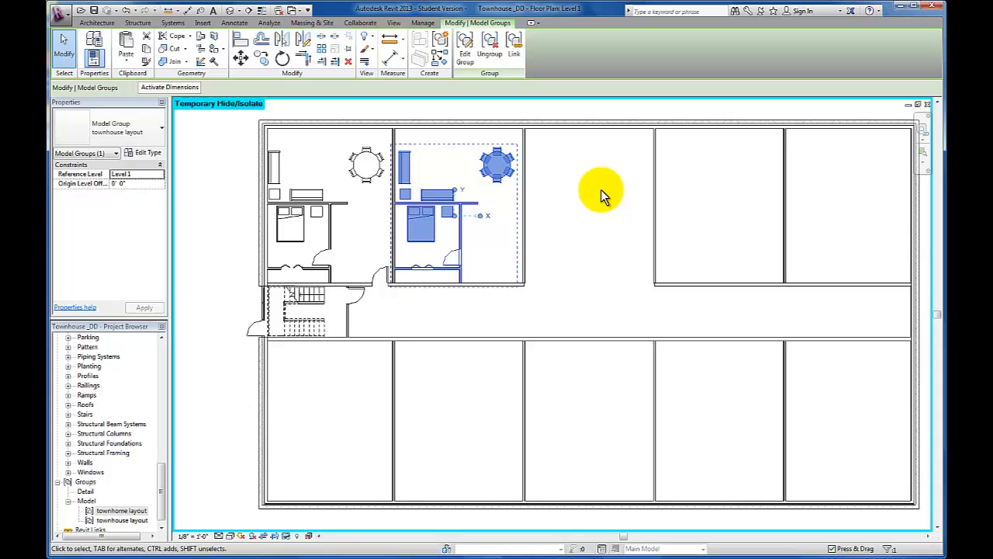
mouse_move(604, 194)
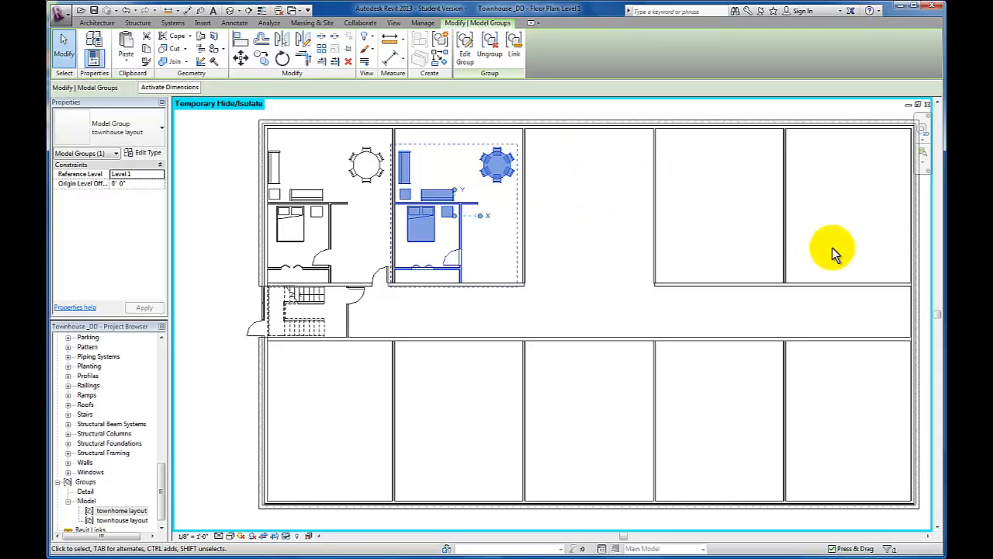
mouse_move(749, 203)
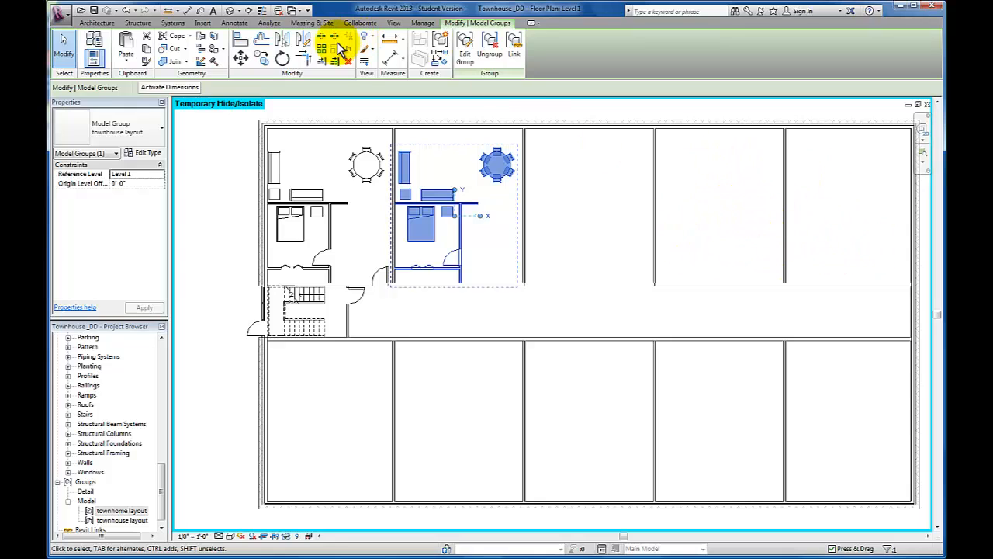
mouse_move(277, 45)
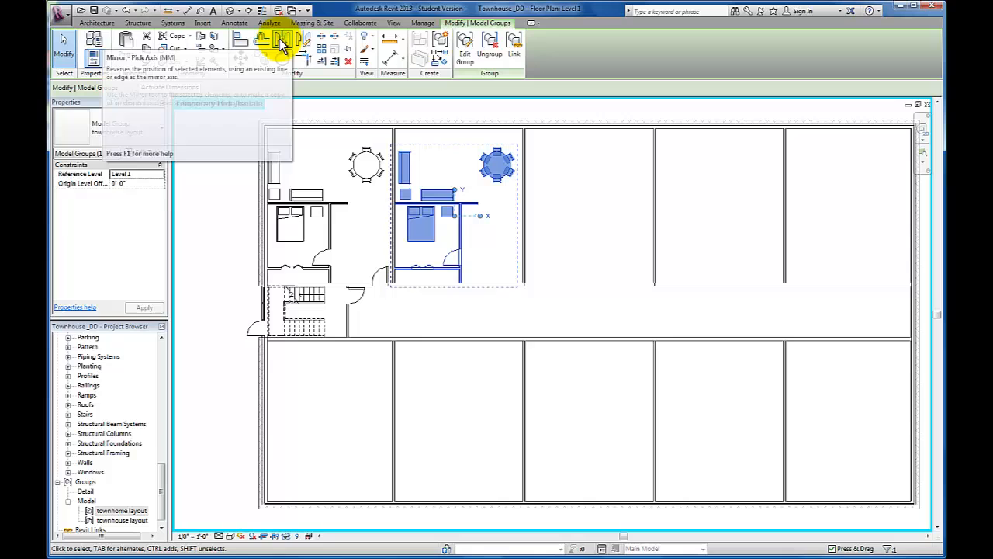
mouse_move(279, 45)
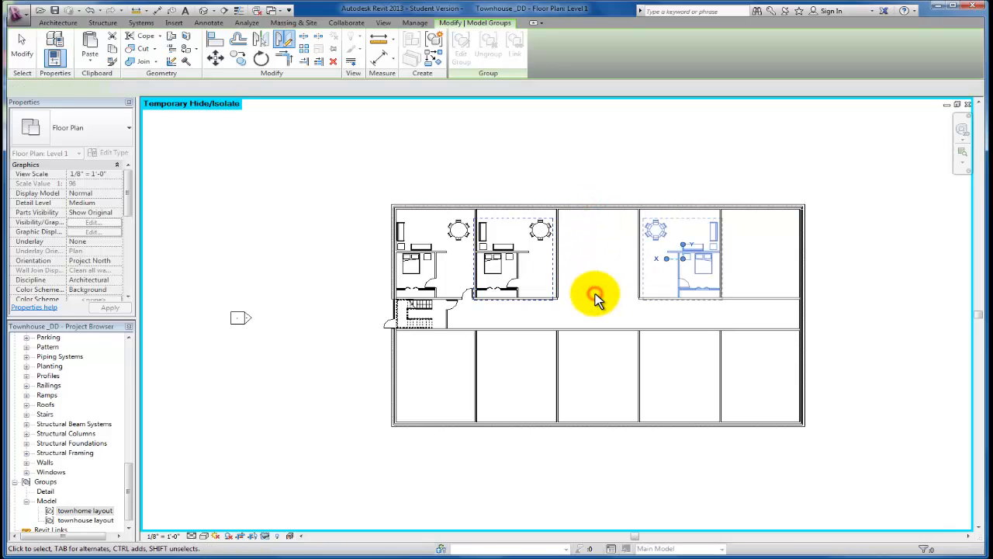
Place another 'townhouse layout' group instance in an upper-row unit
left_click(681, 256)
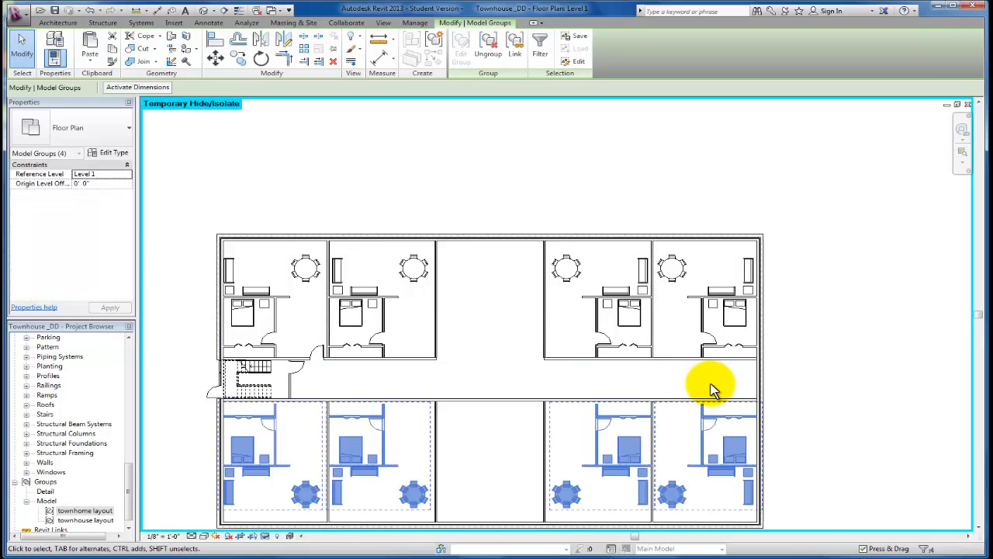
left_click(711, 387)
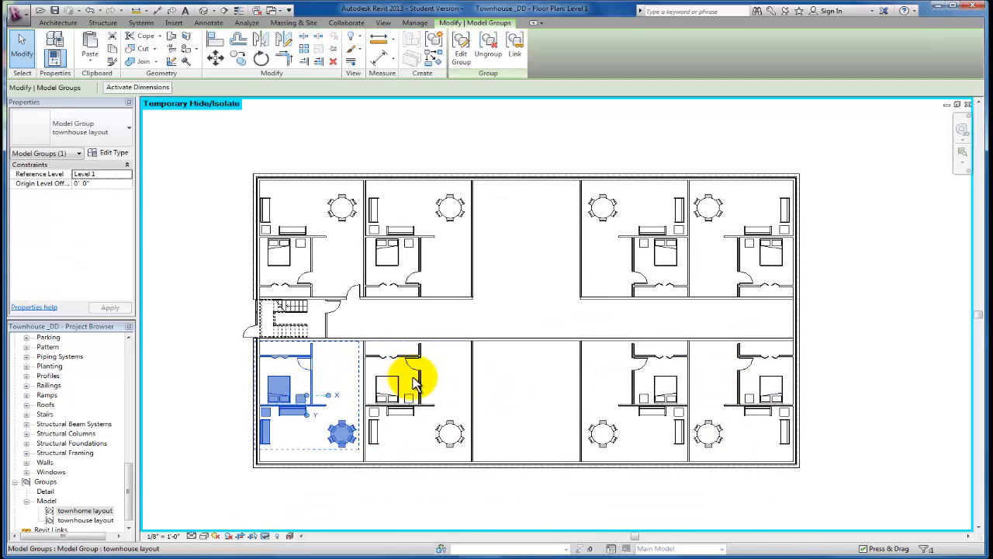
left_click(644, 392)
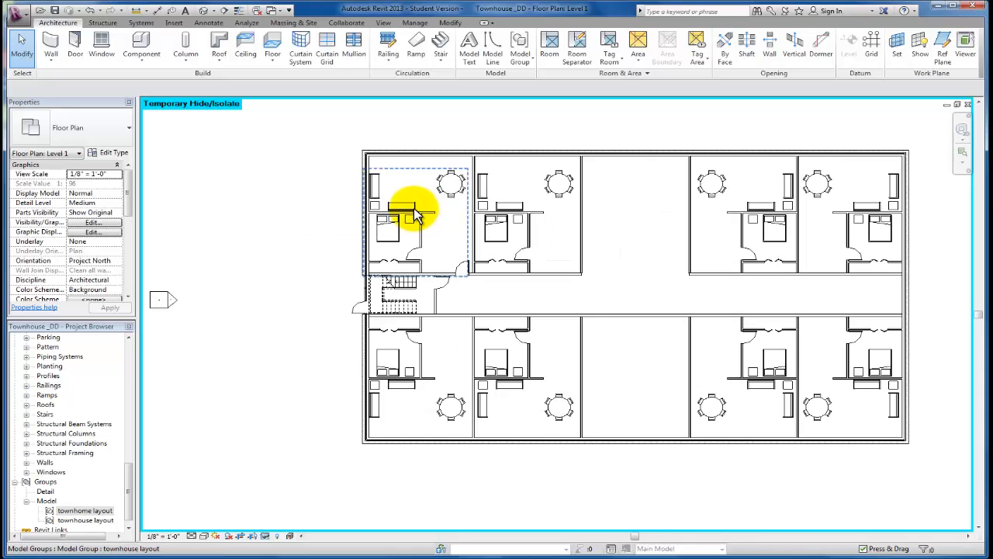
left_click(407, 210)
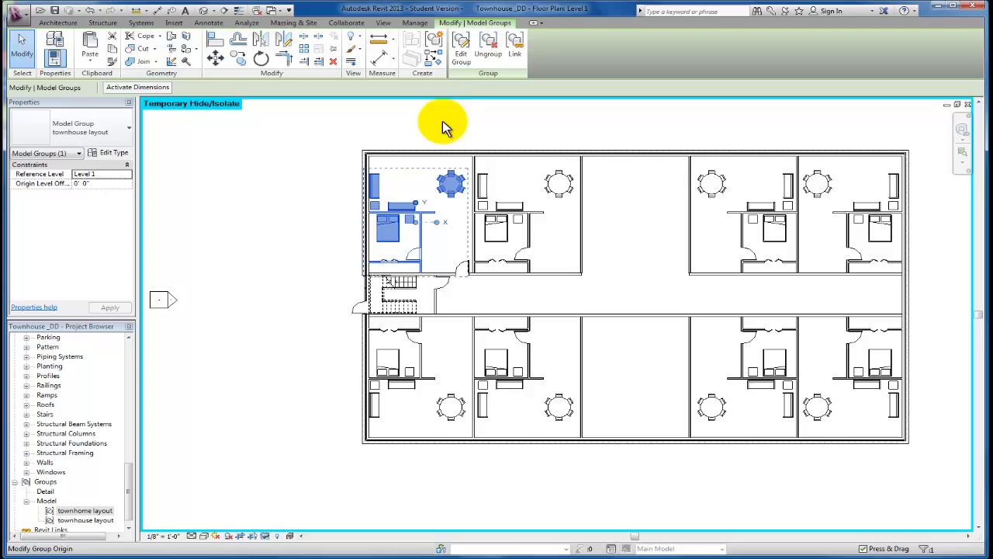
mouse_move(461, 54)
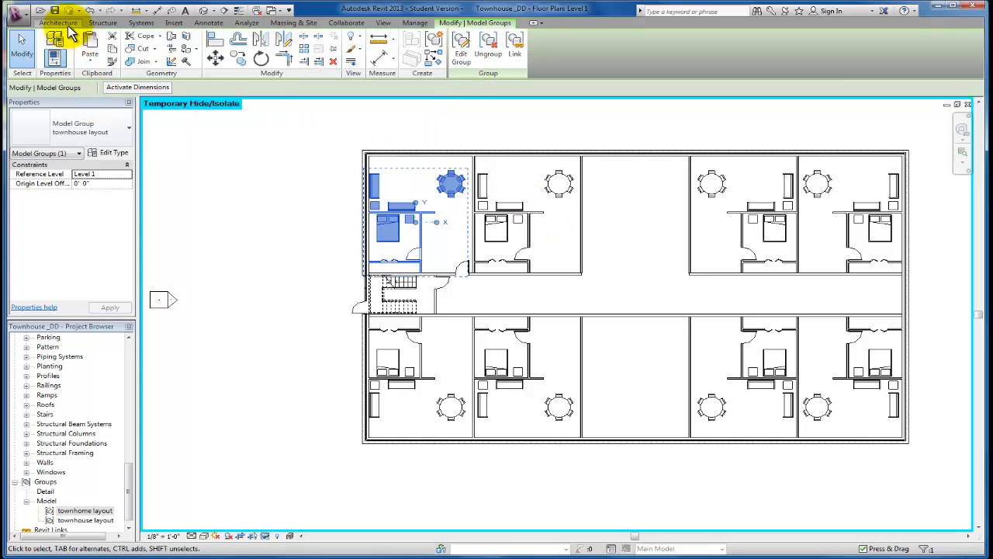
left_click(58, 22)
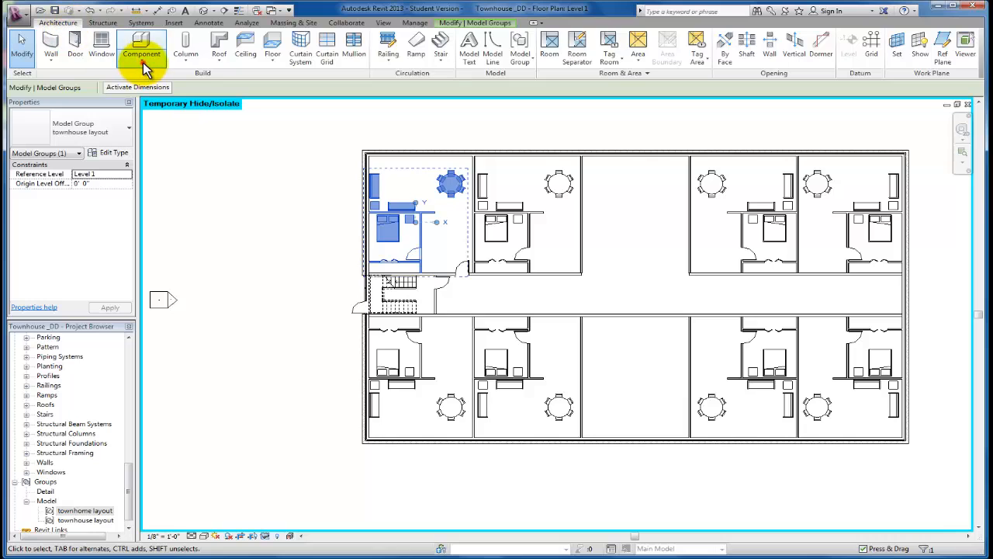
left_click(143, 53)
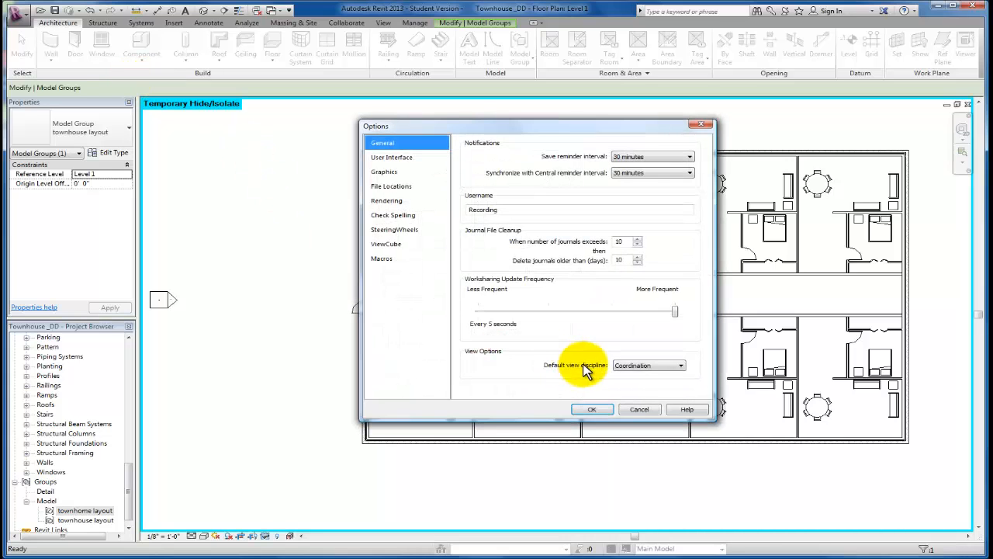
left_click(591, 409)
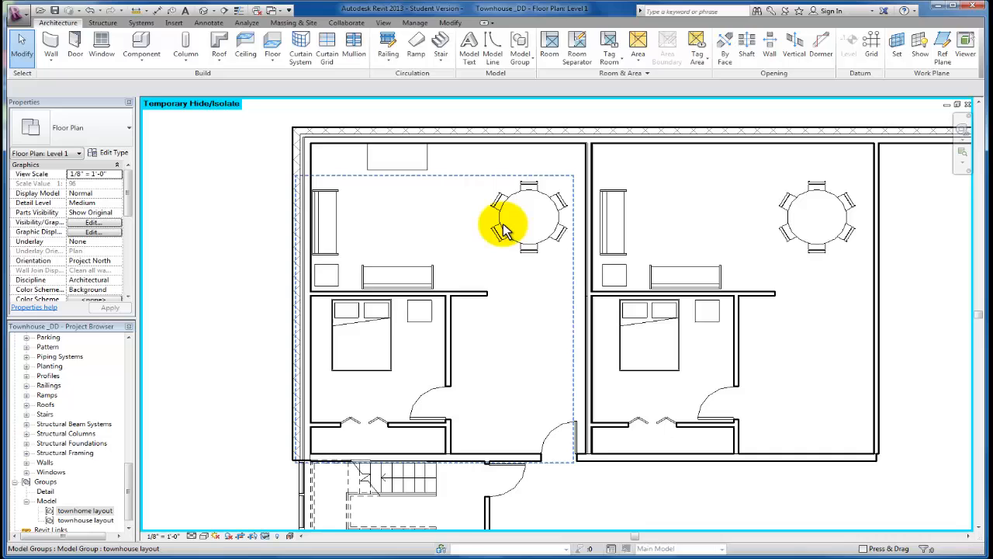
Select the upper-left 'townhouse layout' group and enter group editing mode
left_click(512, 229)
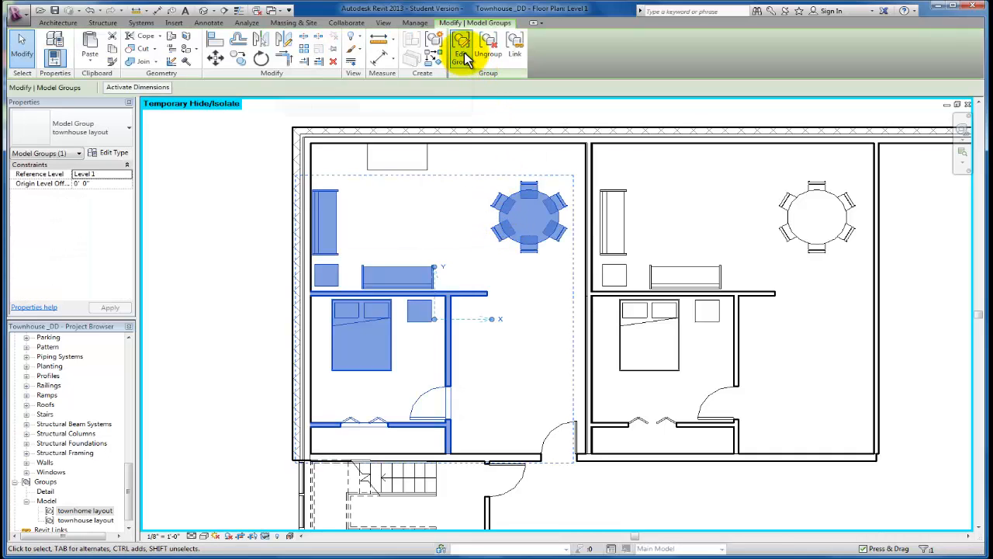
left_click(459, 51)
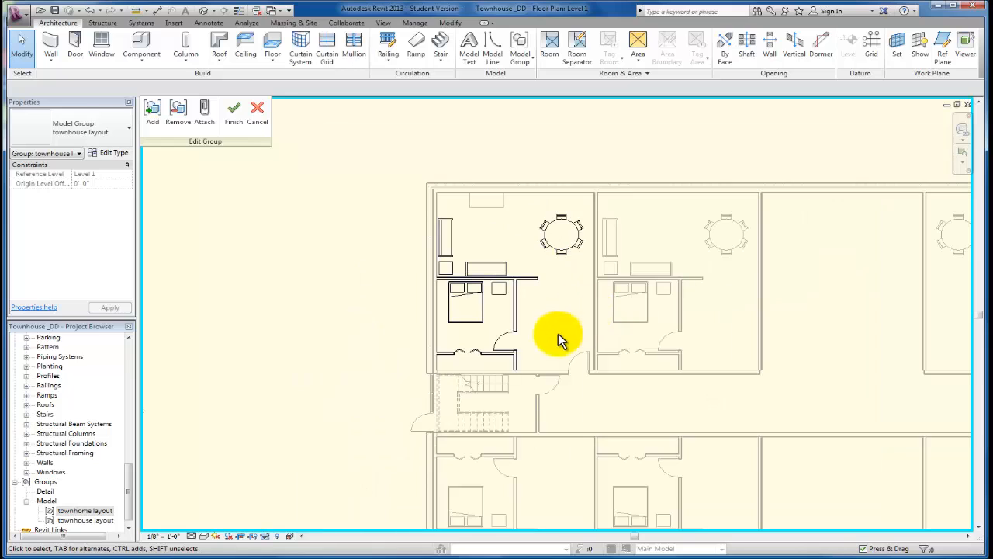
mouse_move(553, 348)
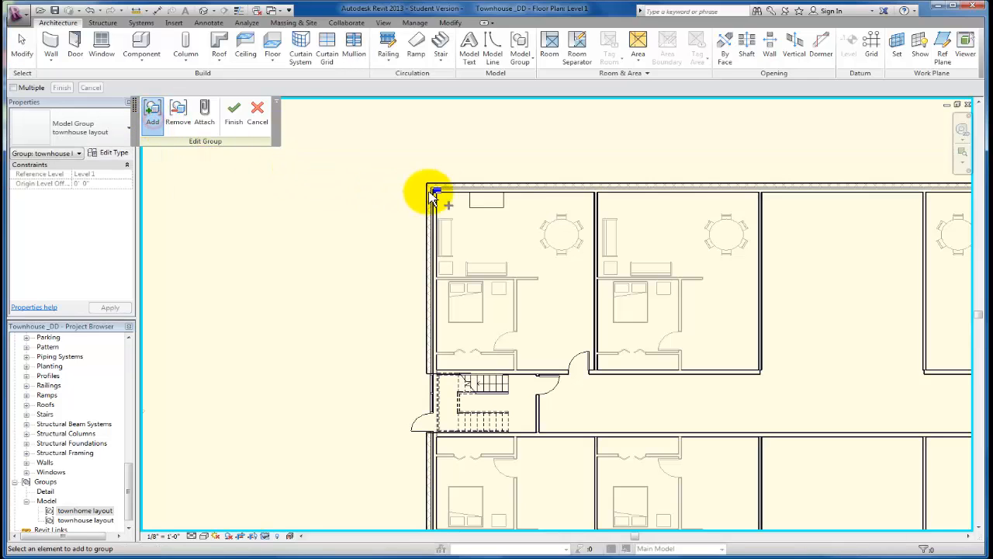
mouse_move(497, 209)
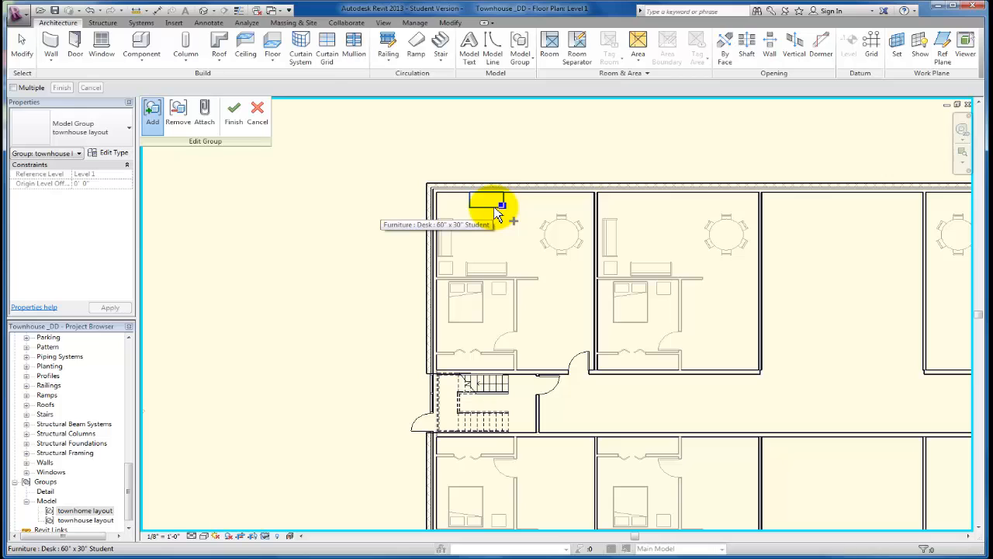
mouse_move(275, 209)
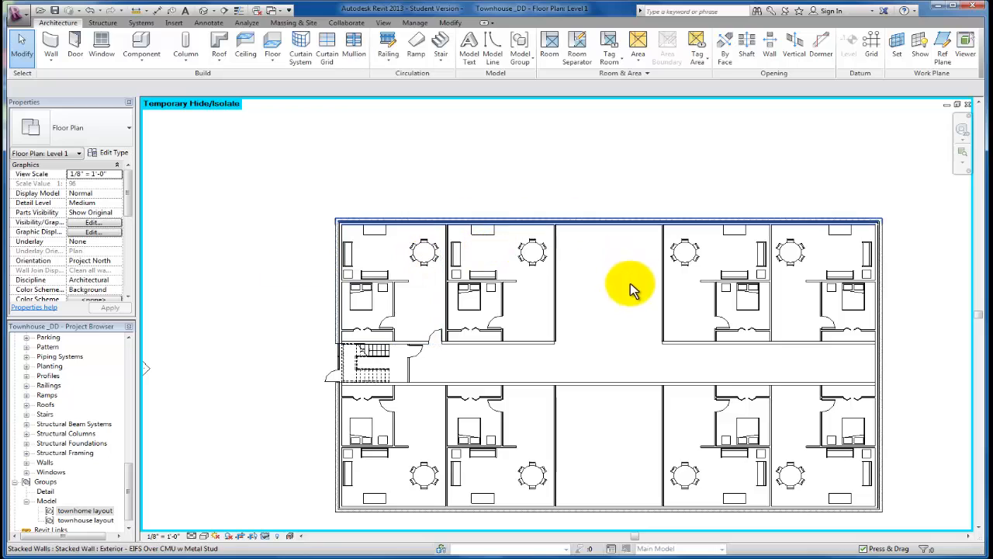
mouse_move(520, 215)
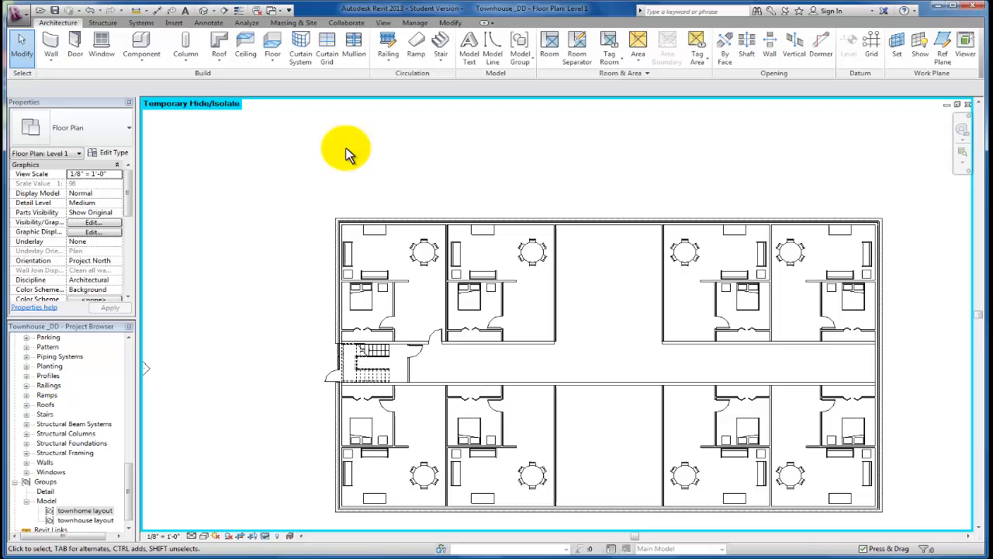
mouse_move(411, 271)
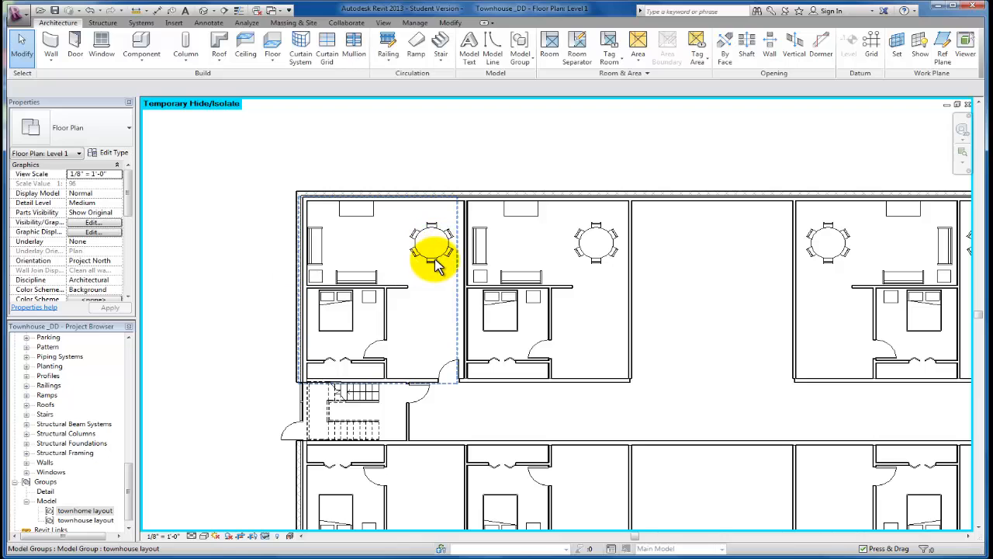
left_click(433, 248)
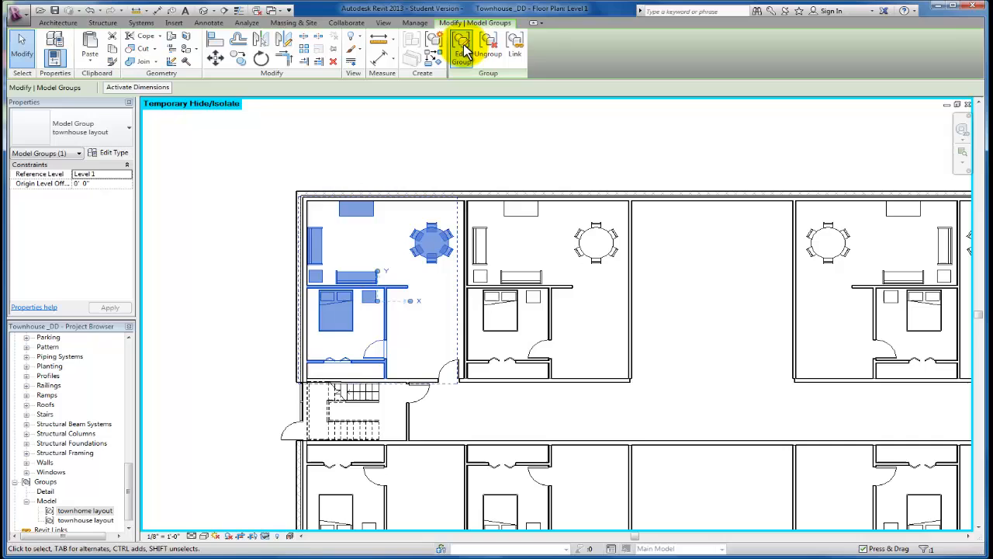
Remove the round dining table from the 'townhouse layout' group and finish editing
left_click(460, 47)
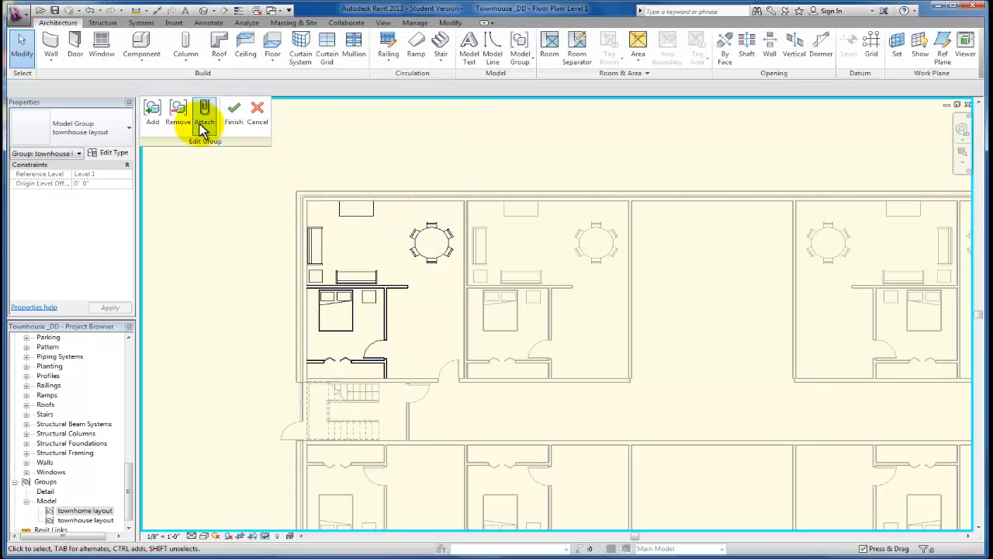
left_click(178, 113)
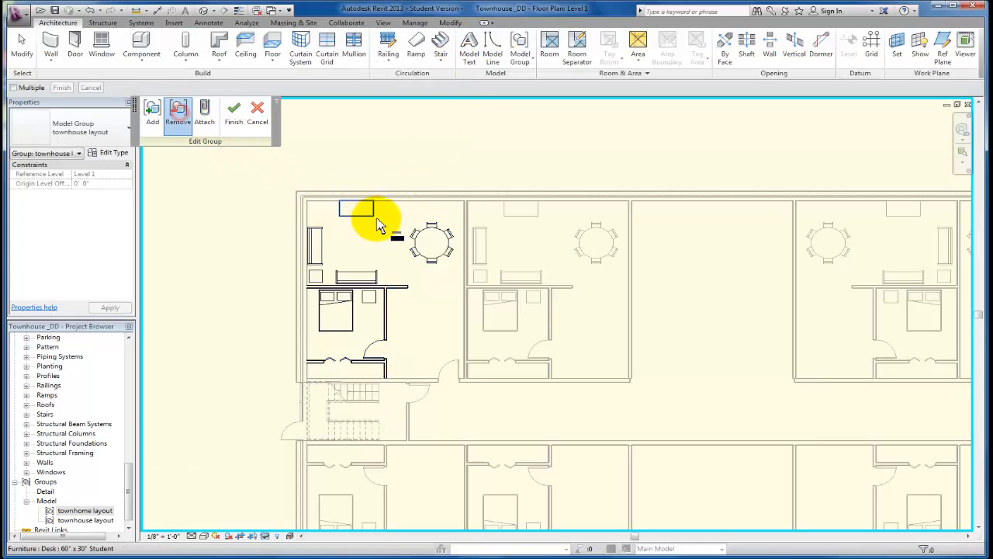
left_click(356, 208)
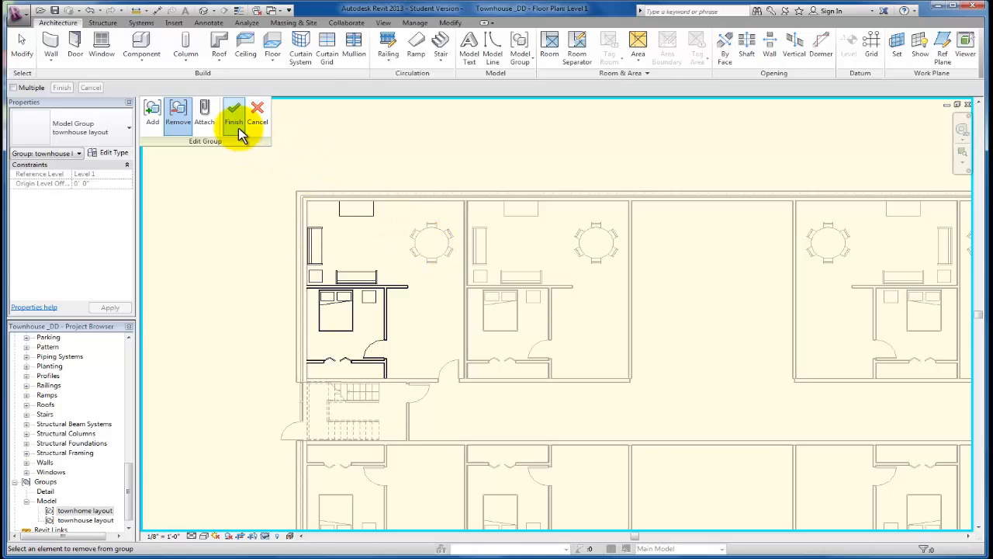
mouse_move(236, 117)
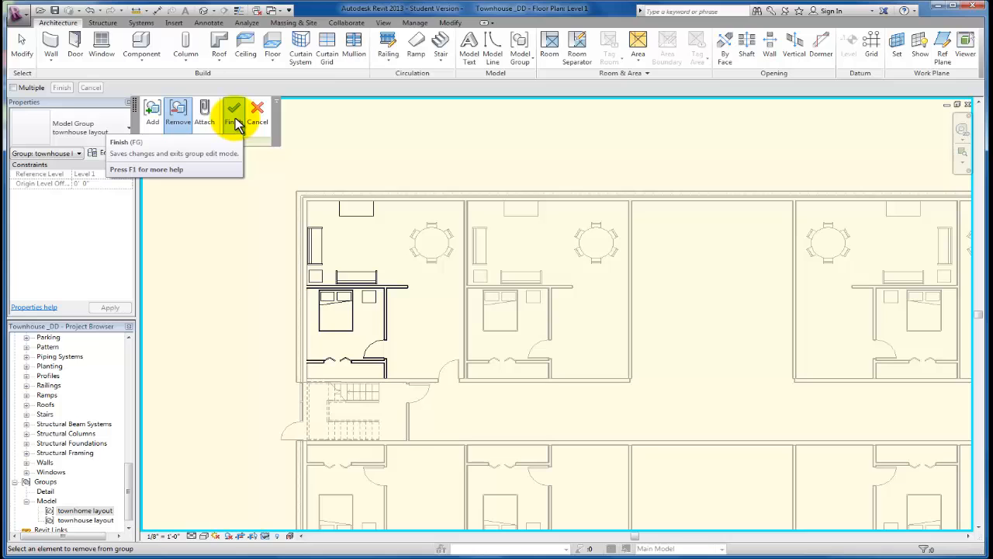
left_click(233, 108)
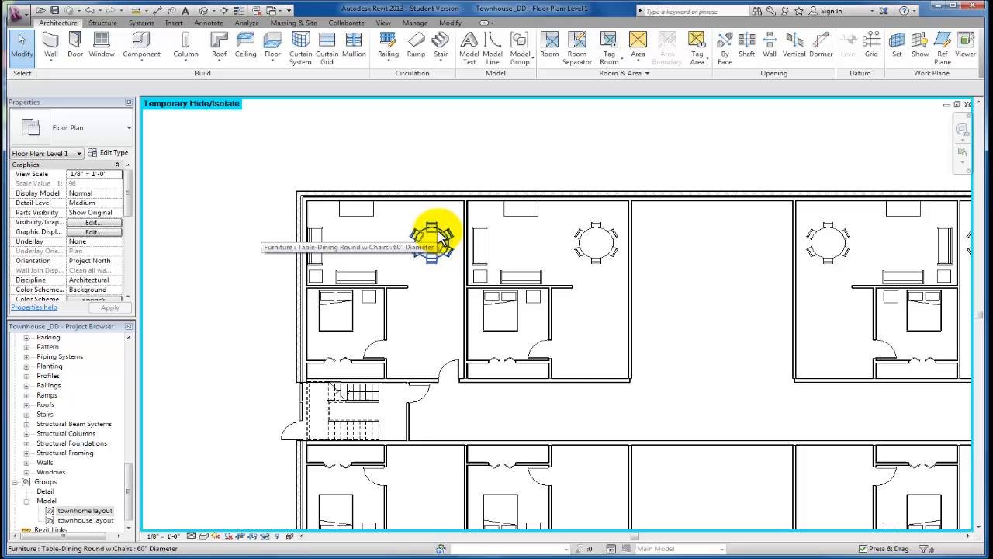
Select all seven round dining tables using Select All Instances > Visible in View
left_click(432, 236)
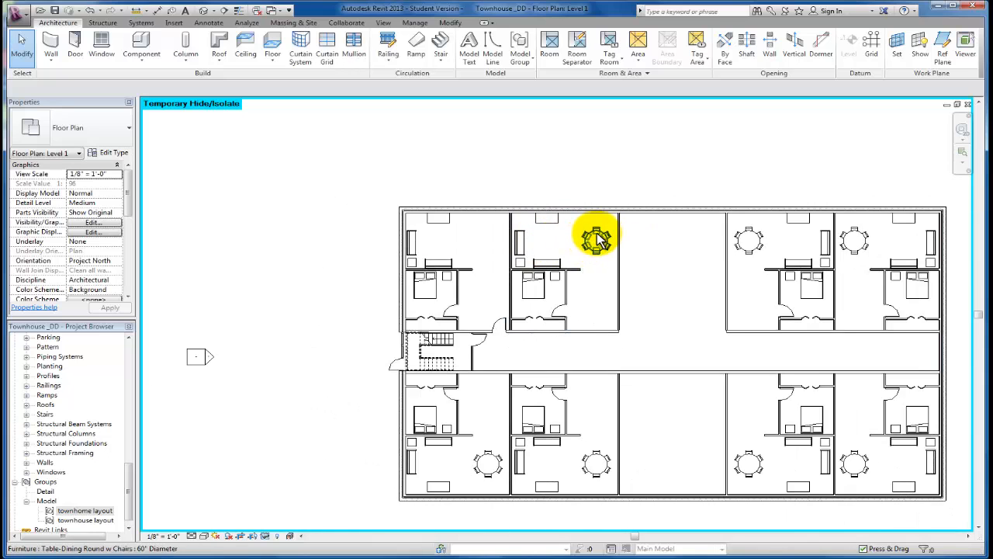
left_click(596, 241)
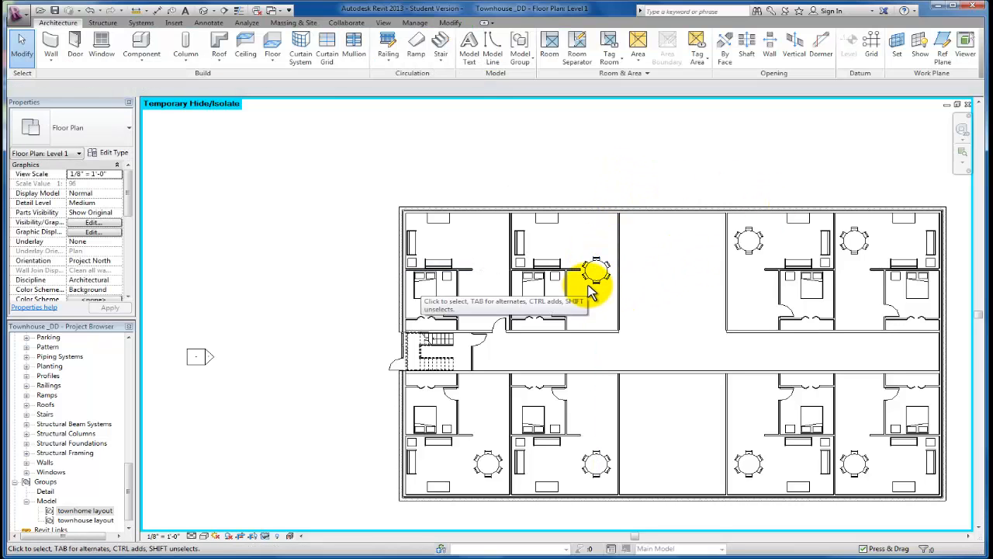
left_click(594, 271)
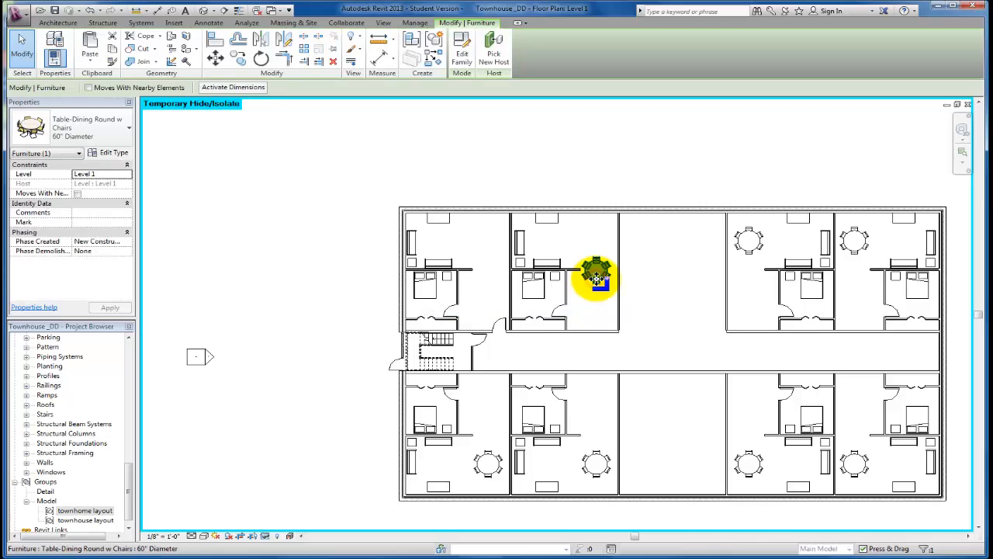
right_click(596, 276)
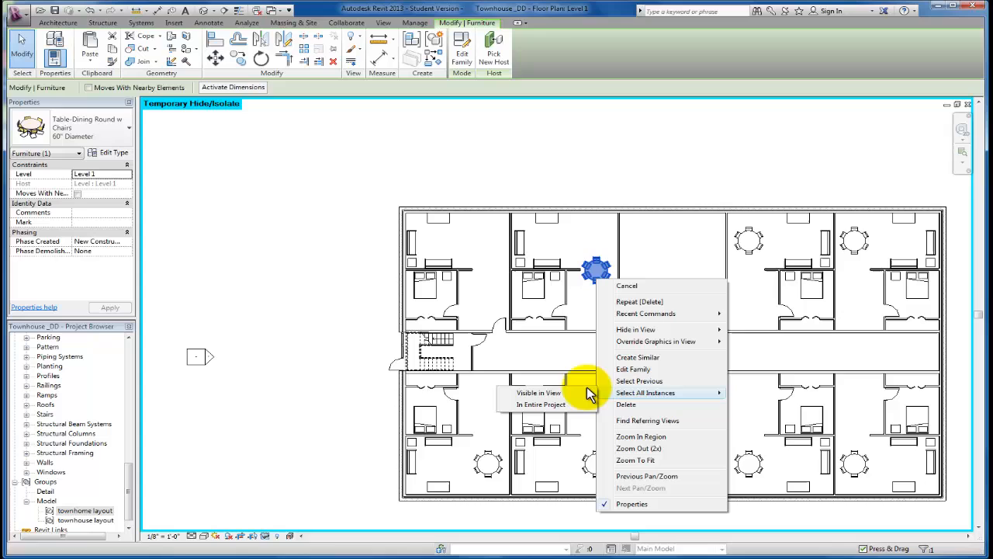
left_click(646, 392)
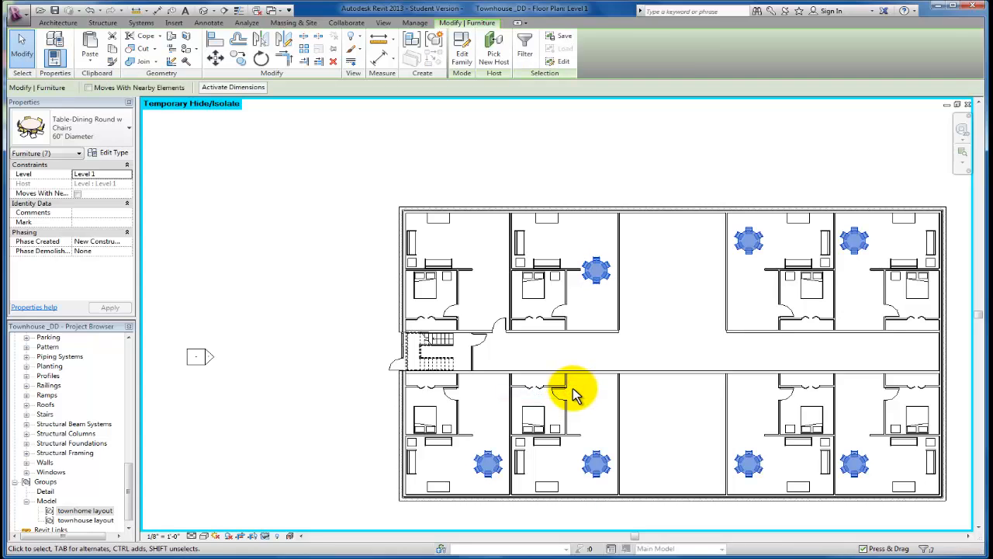